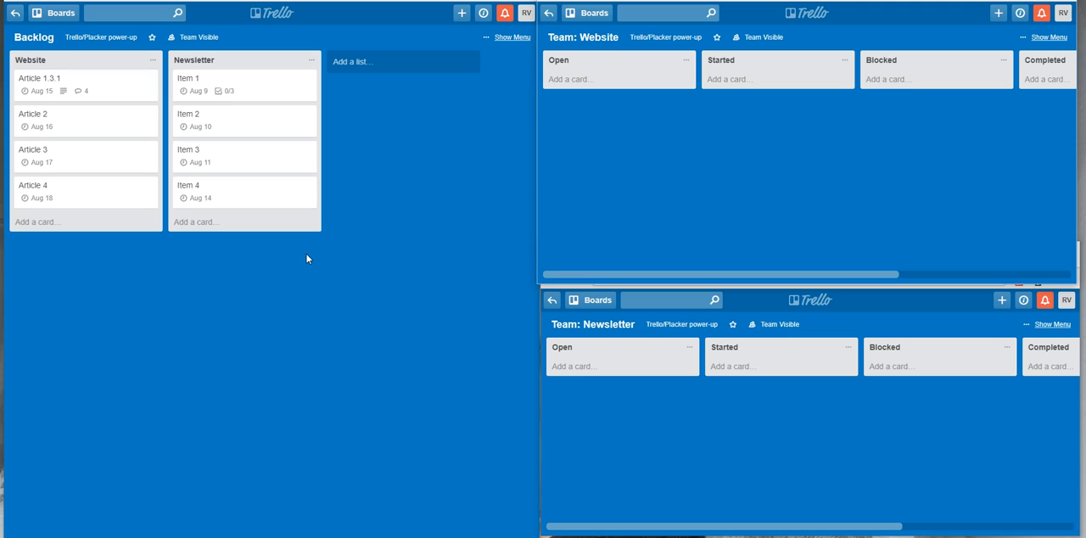
mouse_move(28, 44)
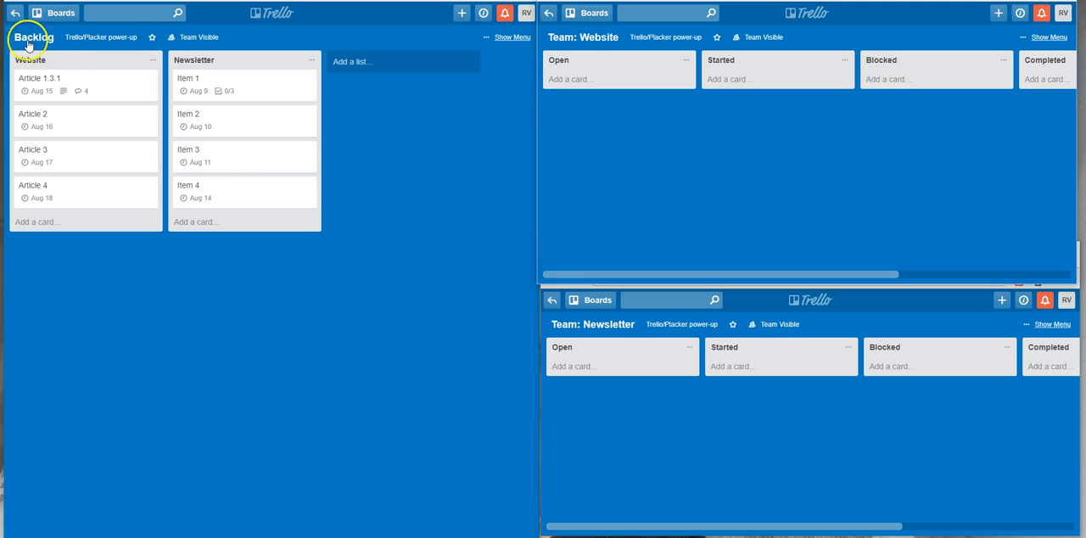
mouse_move(346, 260)
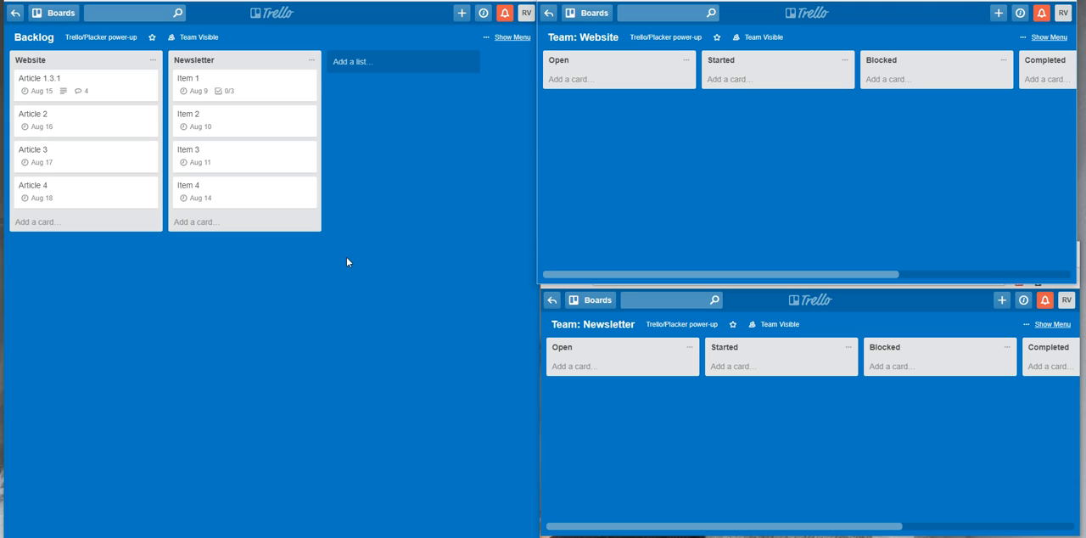
mouse_move(124, 187)
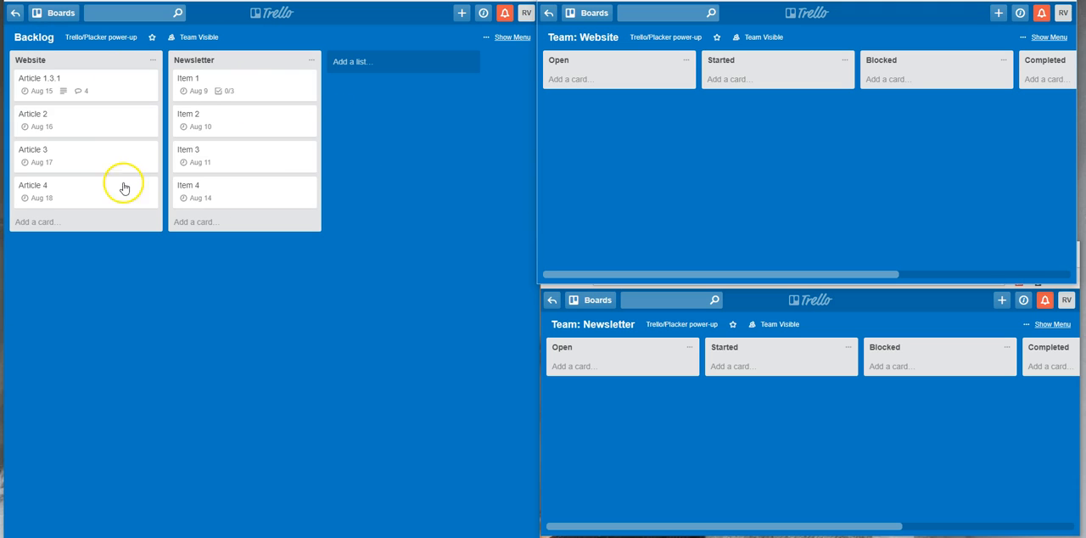
mouse_move(136, 192)
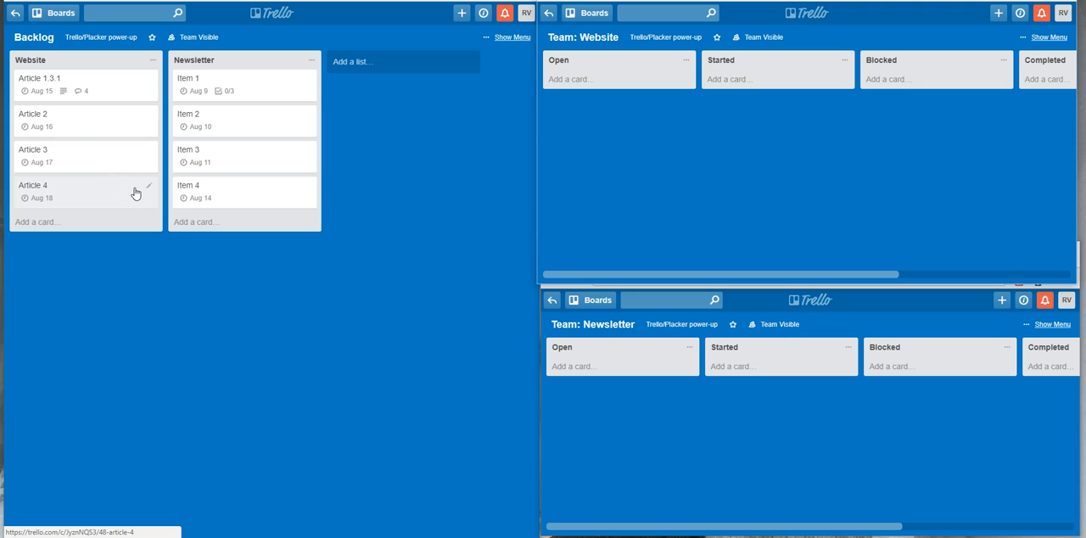
mouse_move(783, 134)
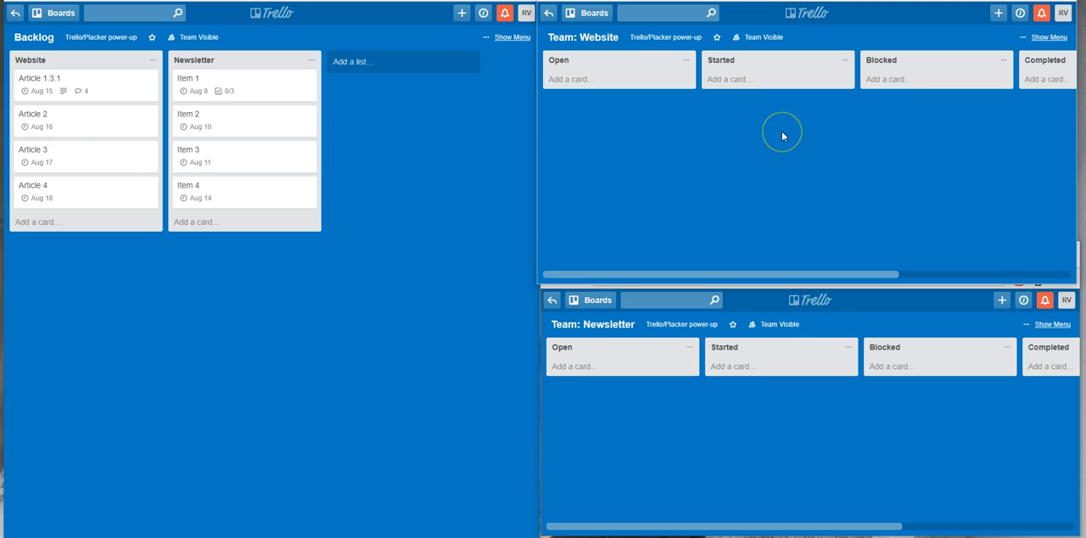
mouse_move(784, 136)
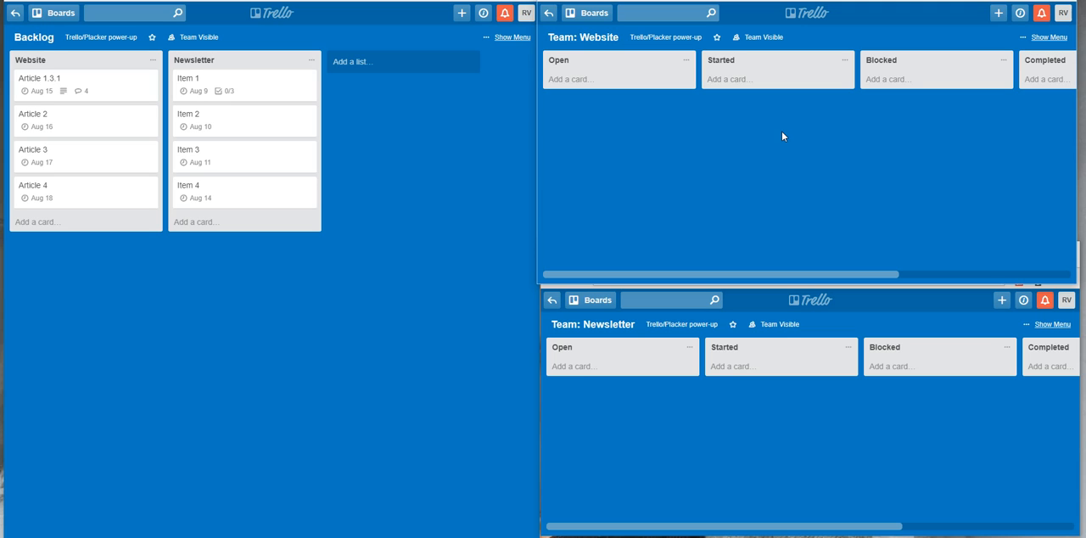
mouse_move(740, 440)
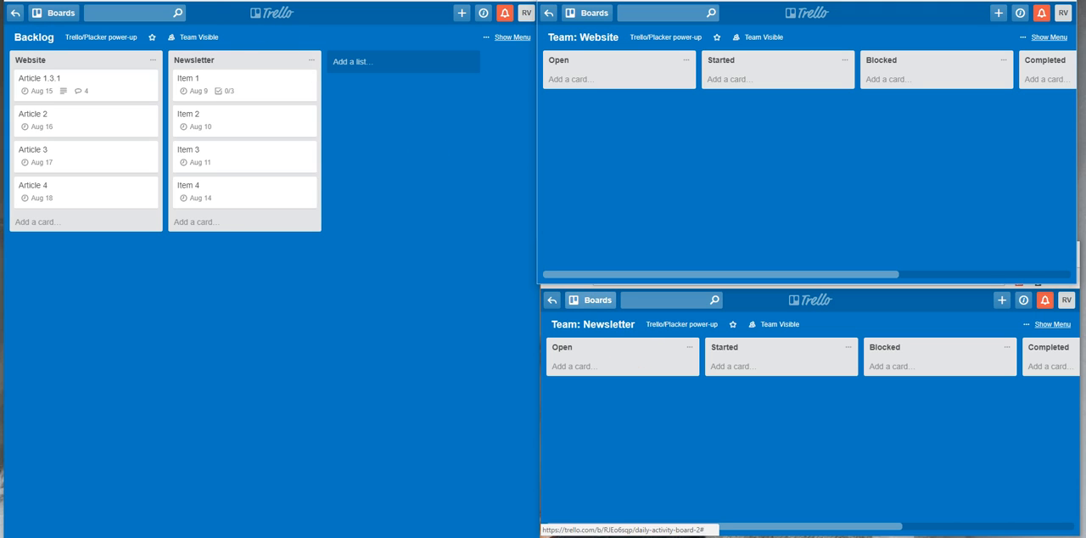
mouse_move(89, 81)
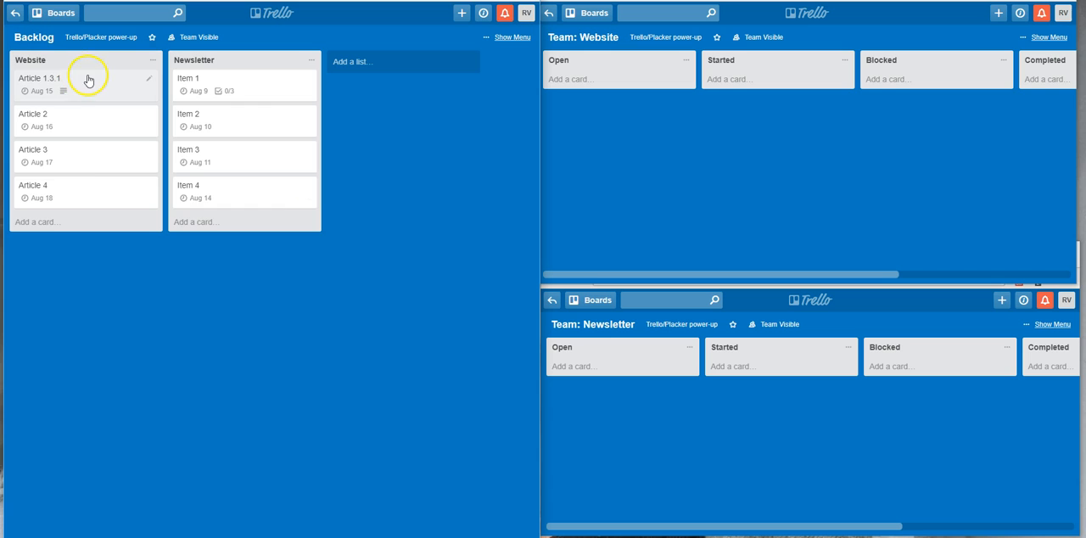
Step: Mirror Backlog's Article 1.3.1 into the Open list of the Team: Website board
left_click(41, 77)
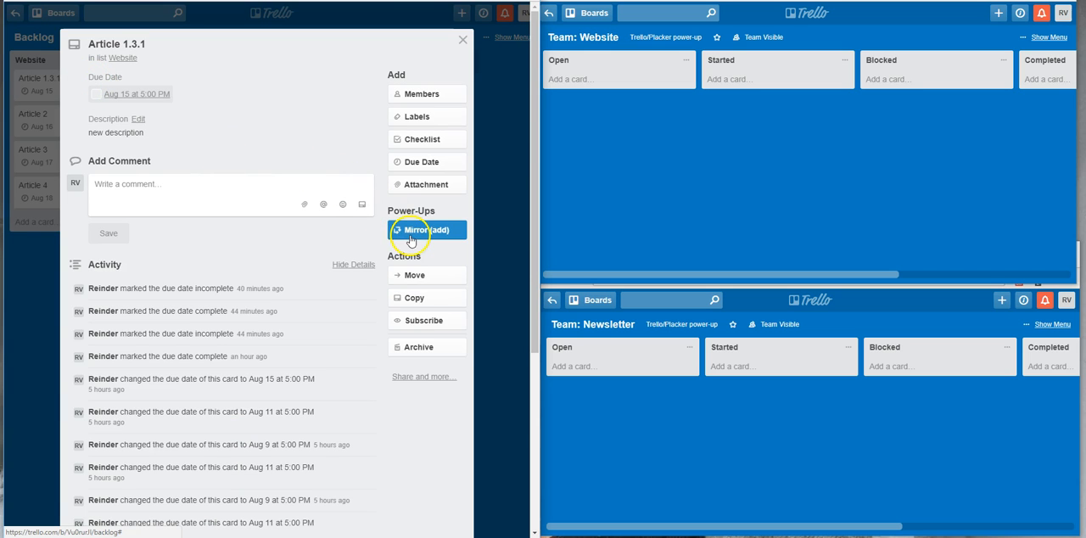
left_click(427, 229)
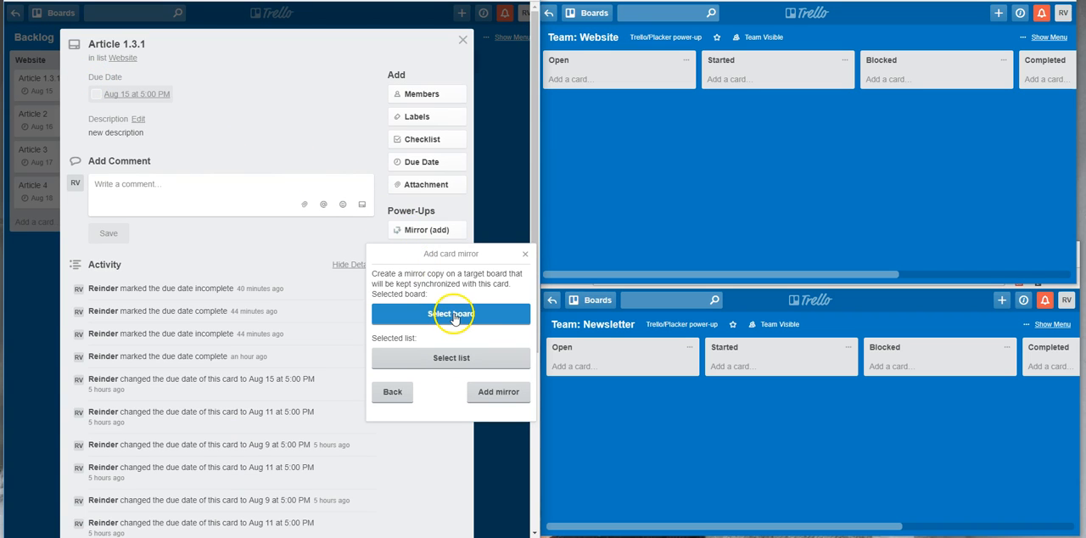
left_click(450, 314)
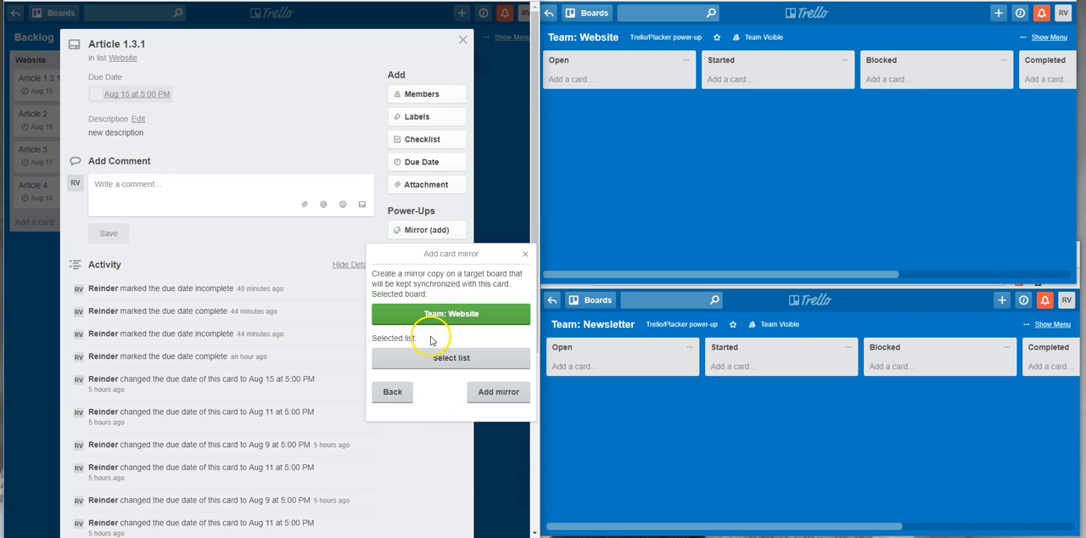
left_click(451, 358)
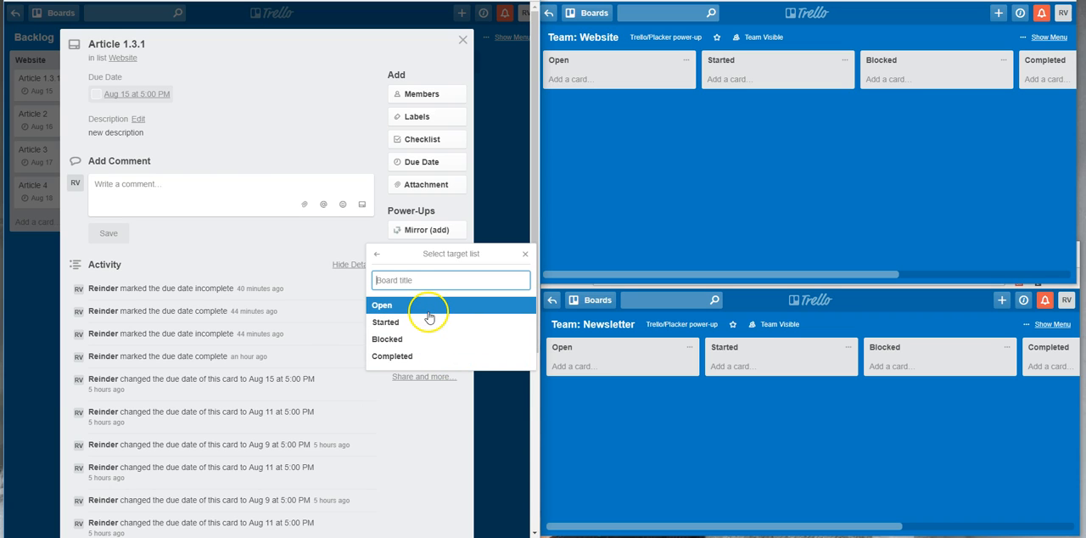
left_click(382, 305)
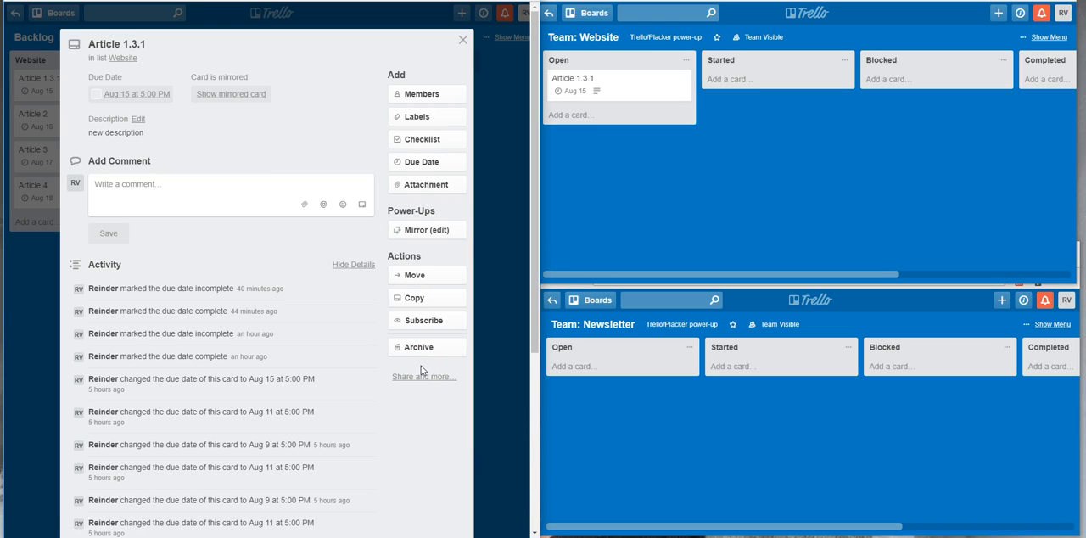
mouse_move(640, 95)
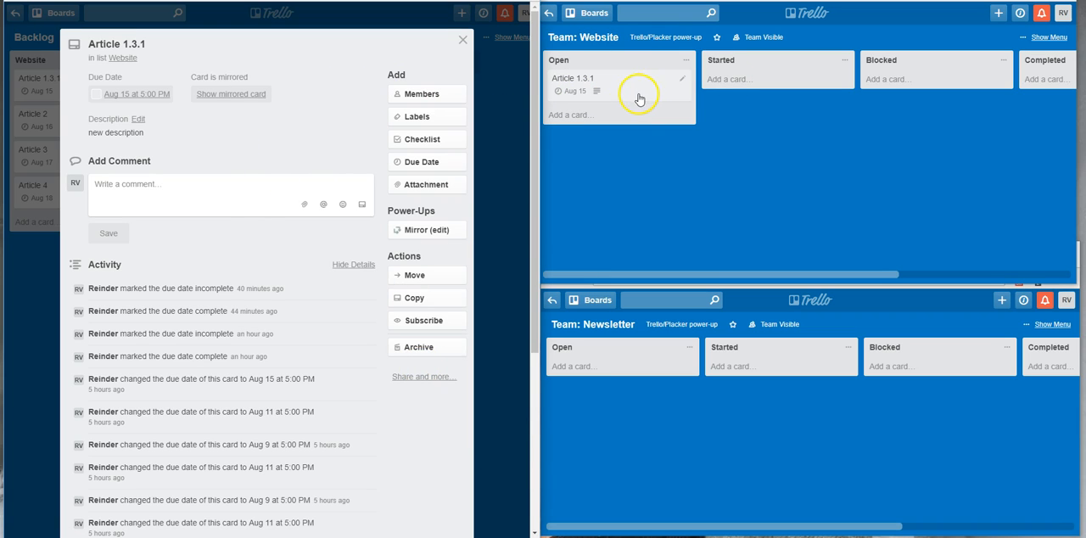
Step: Open the Team: Website mirror and retitle it 'Article 1.3'
left_click(572, 78)
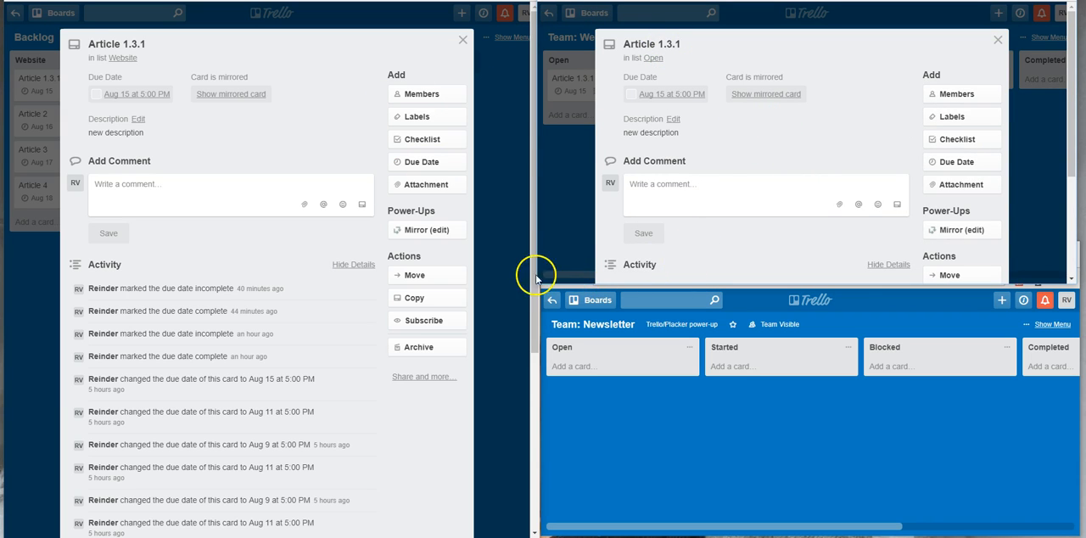
left_click(651, 44)
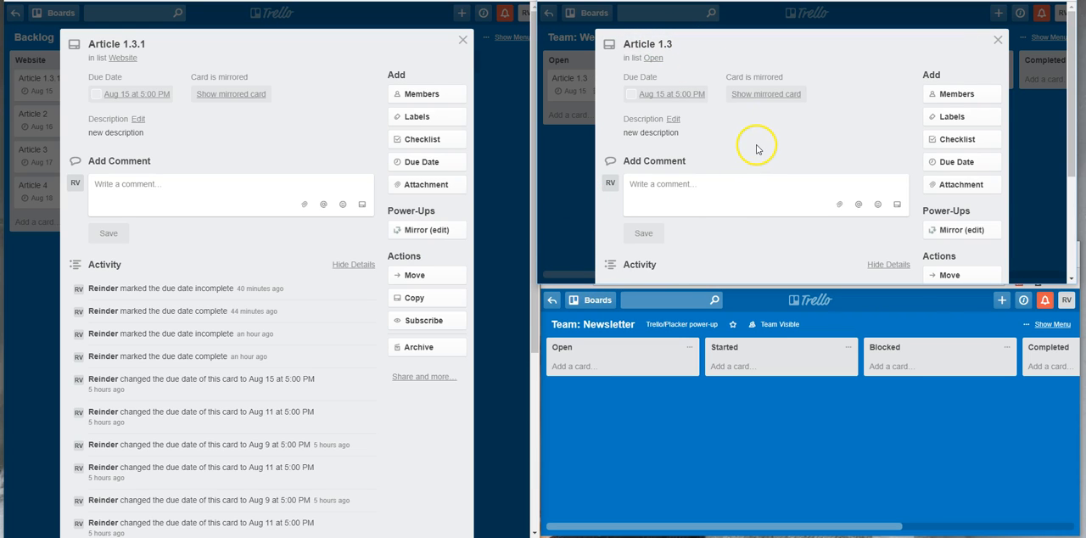
mouse_move(728, 154)
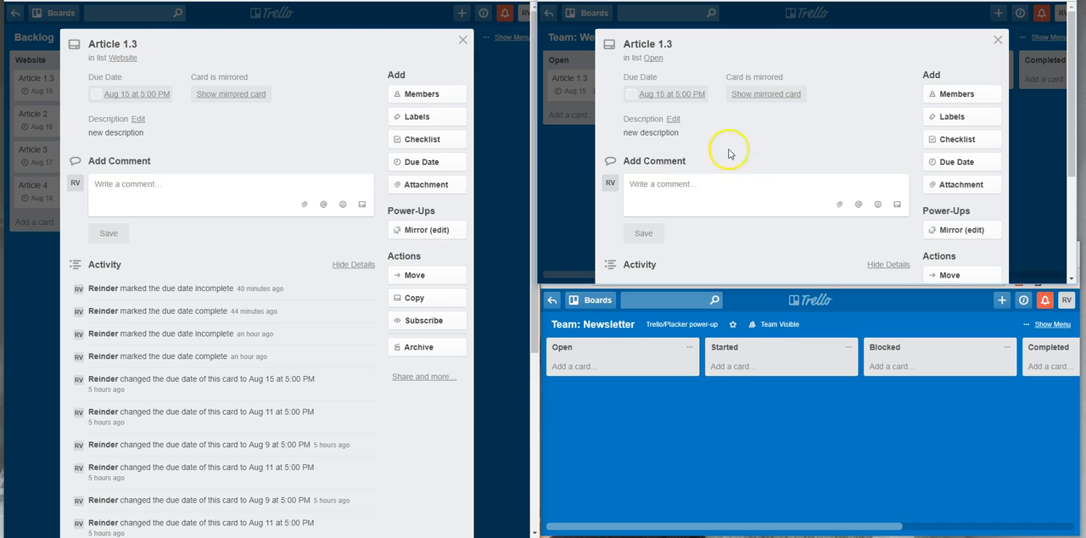
Step: Set the mirrored card's description to 'change description' and post the comment 'add comment'
left_click(651, 132)
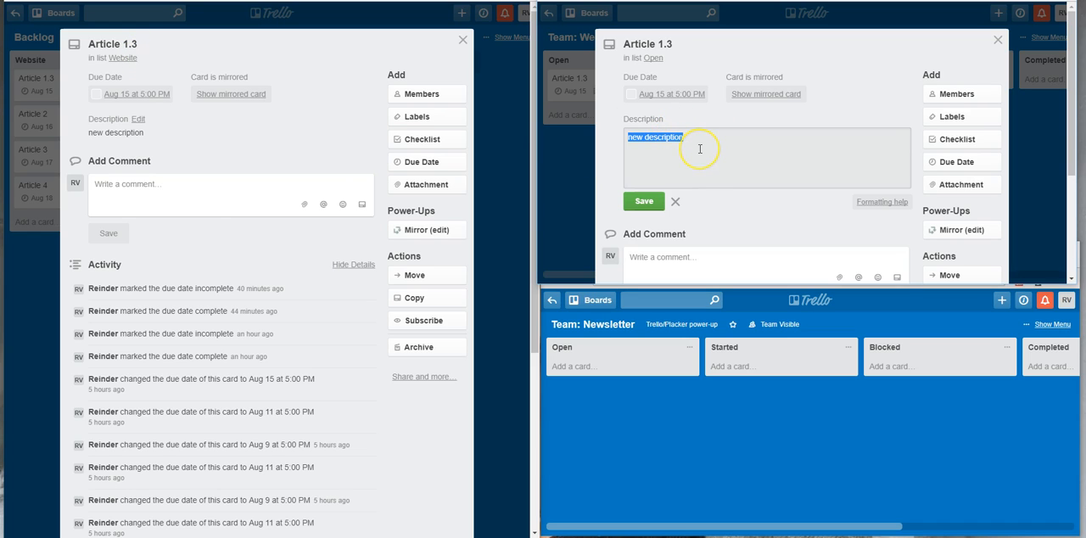
type("change des")
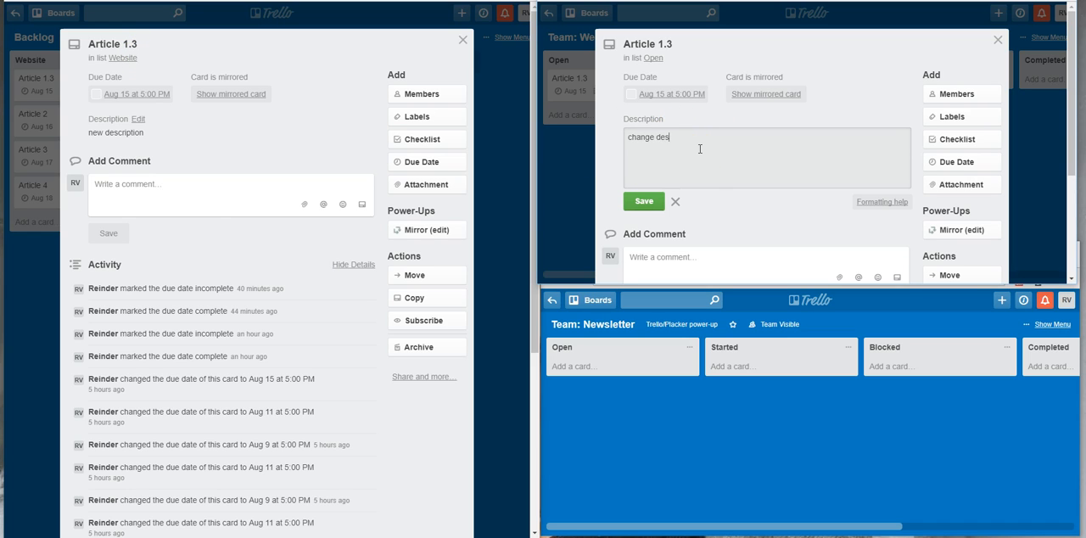
type("cription")
left_click(766, 266)
type("add c")
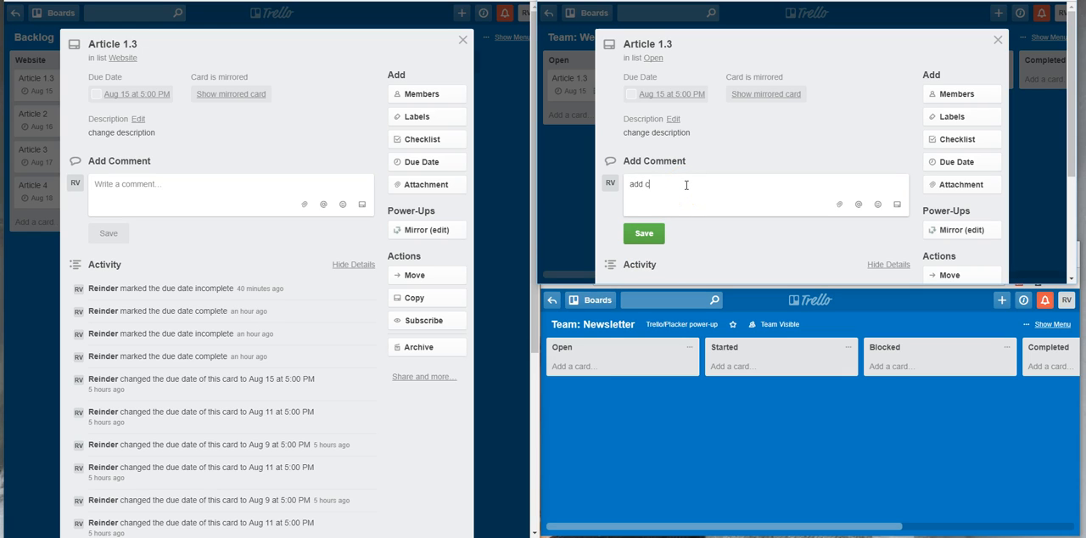
left_click(644, 233)
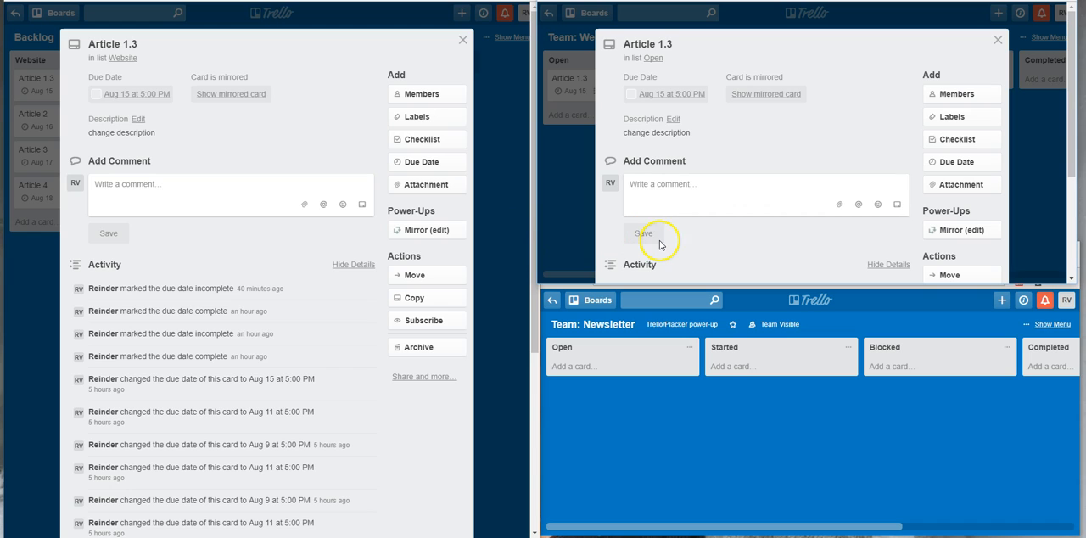
left_click(109, 233)
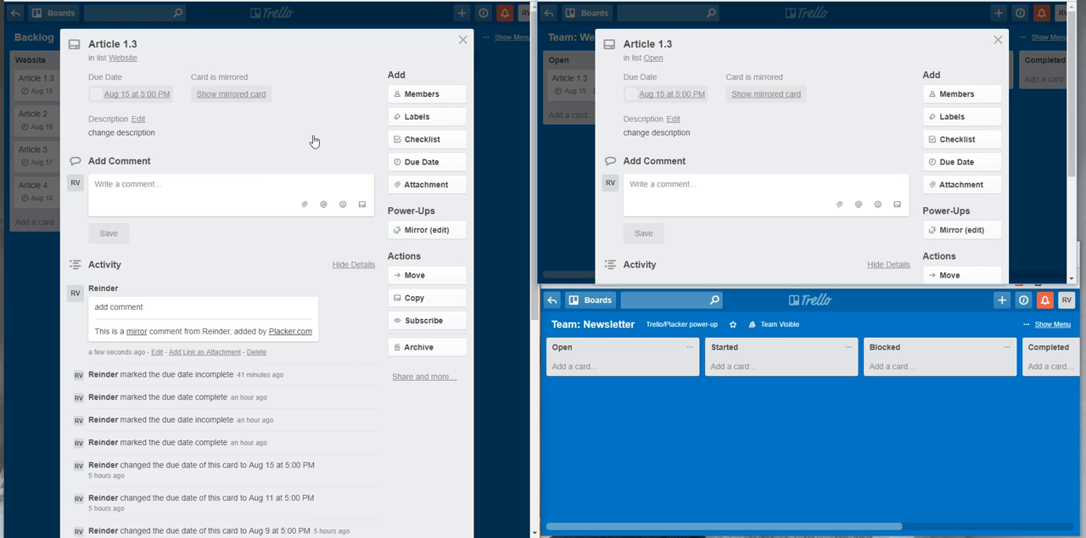
Step: Check the original card's labels, then close both the original and mirrored card views
left_click(422, 116)
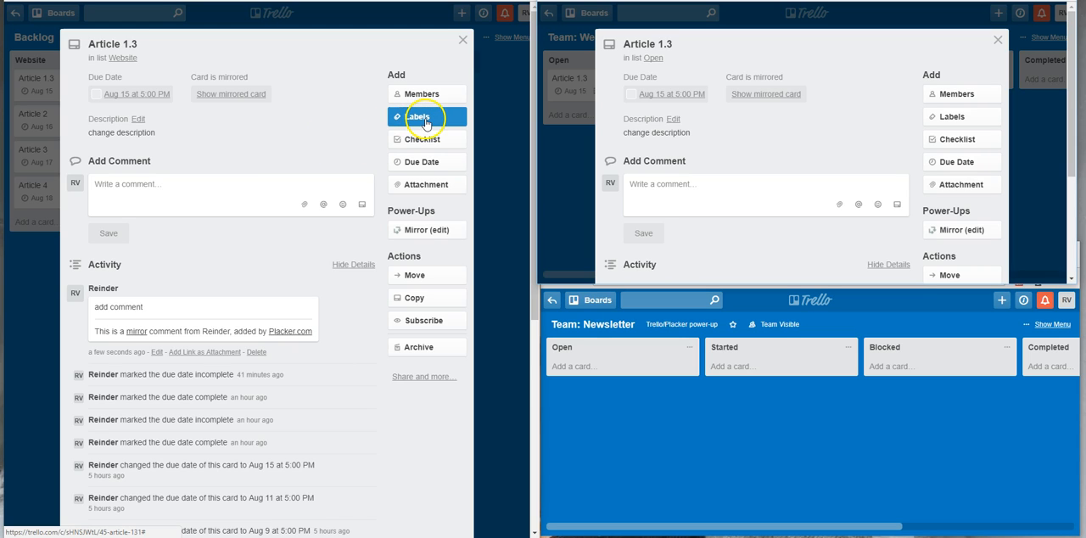
left_click(418, 116)
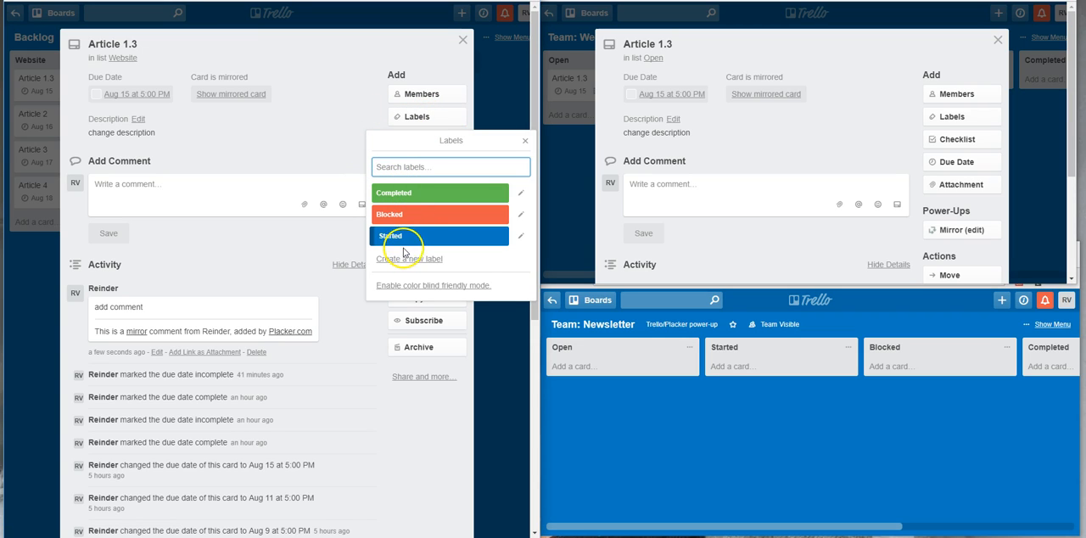
mouse_move(403, 192)
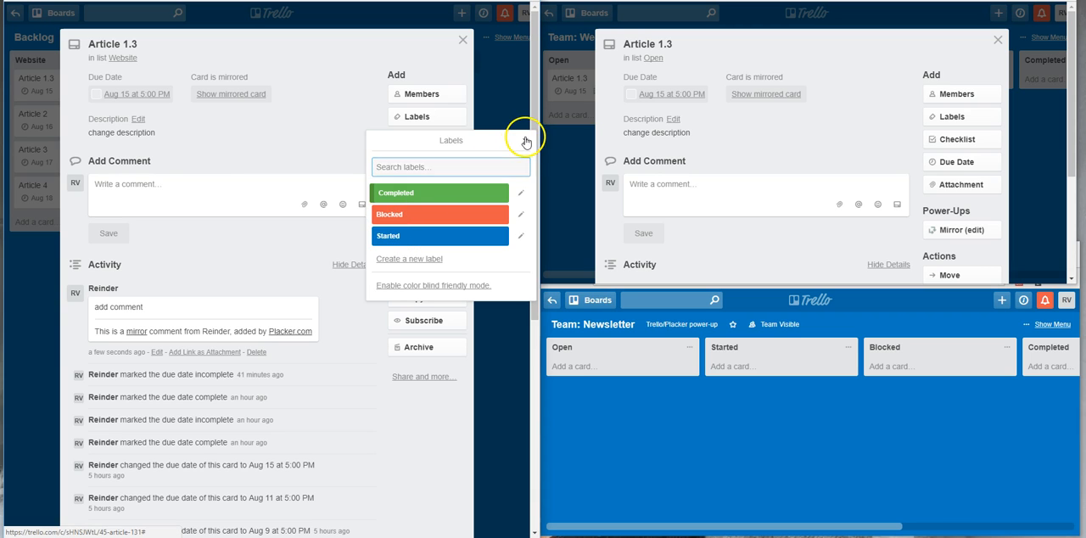
left_click(462, 40)
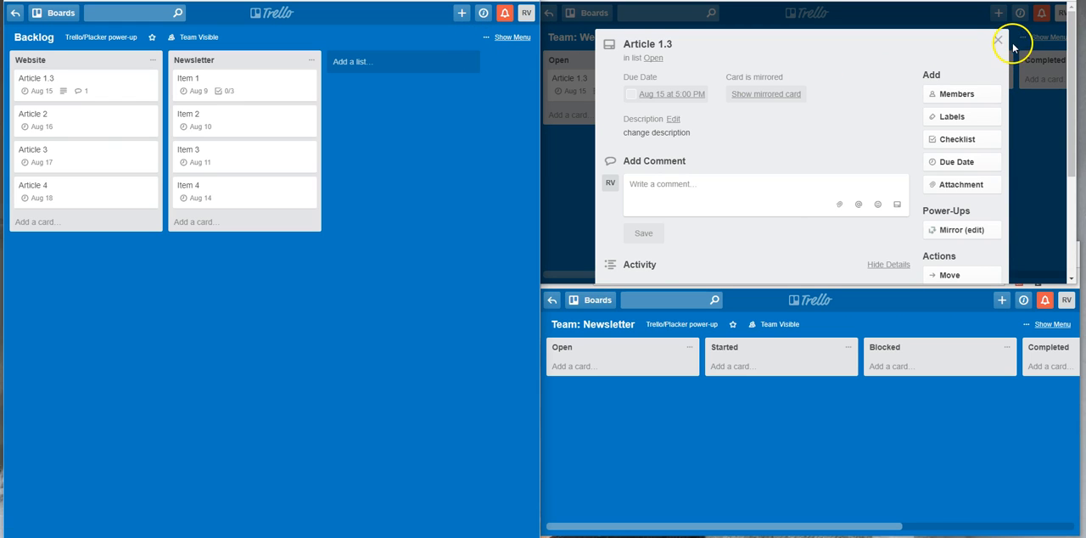
left_click(998, 41)
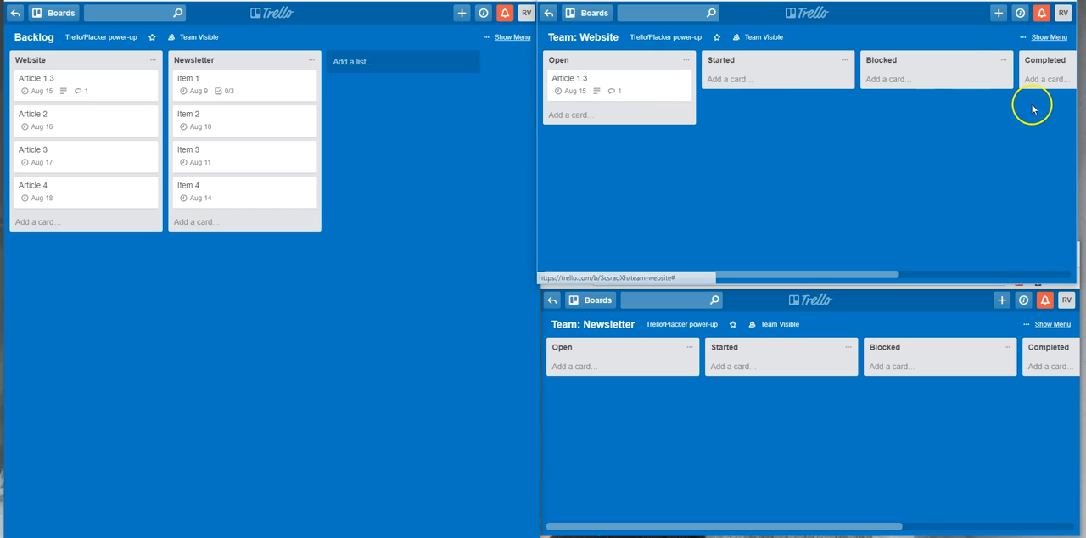
mouse_move(736, 191)
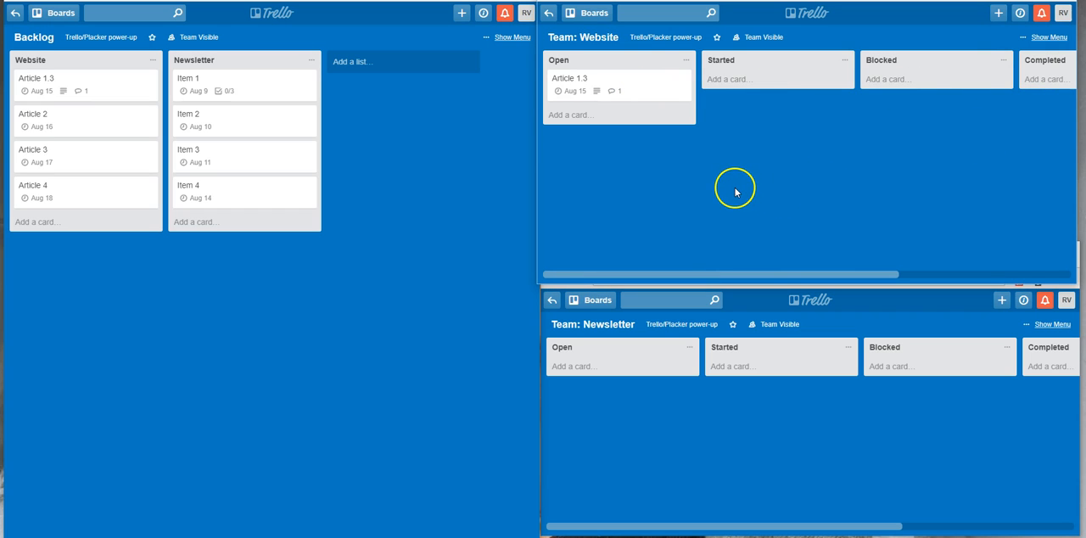
mouse_move(632, 88)
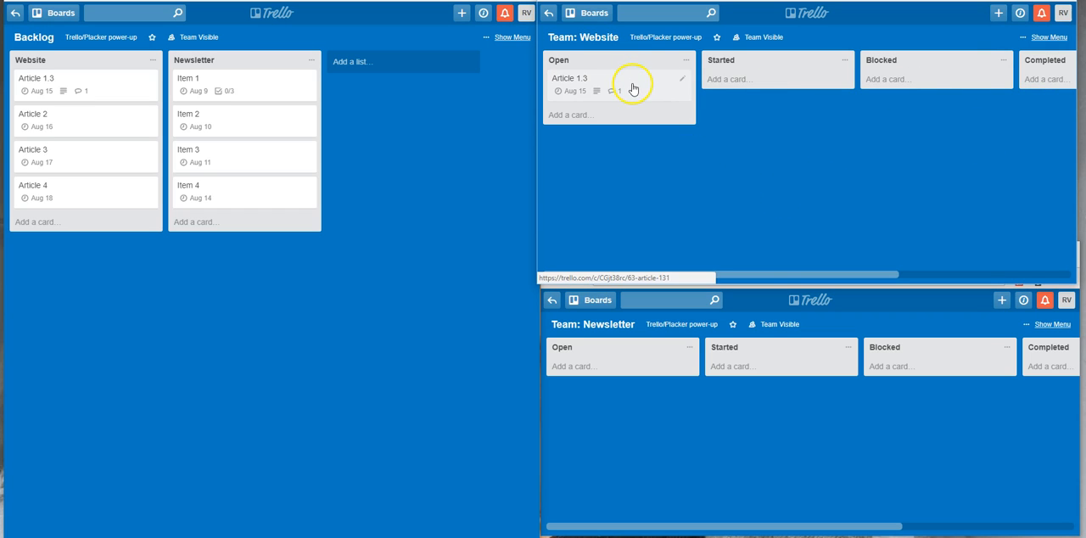
Step: Move Article 1.3 into Started on Team: Website and open the Backlog original
left_click_drag(633, 89, 751, 89)
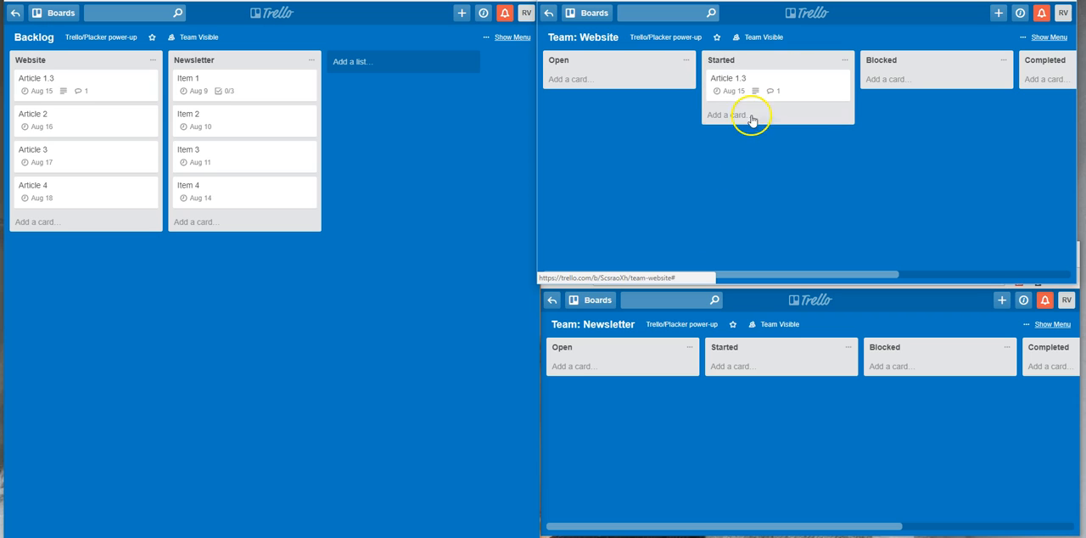
left_click(37, 79)
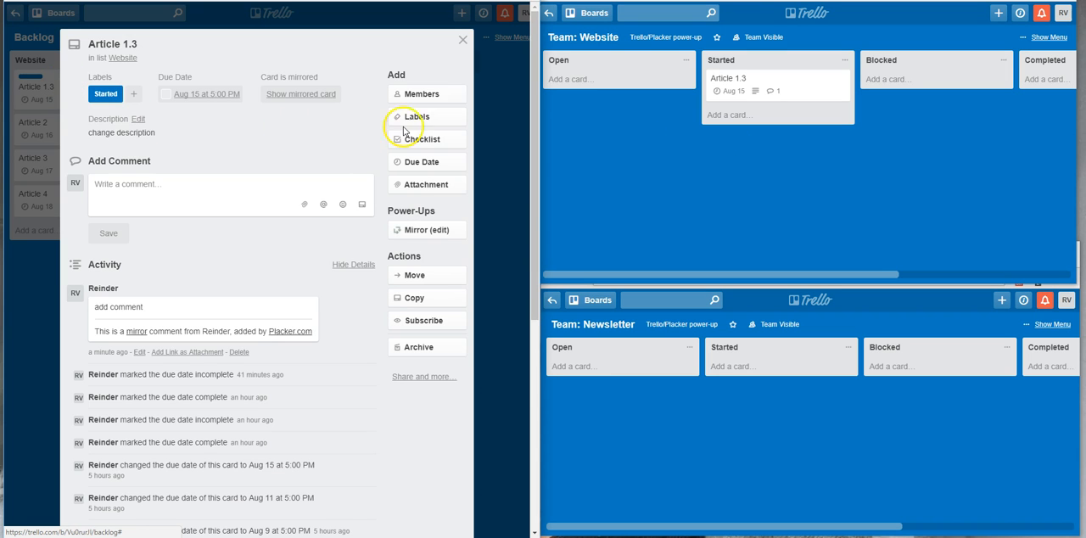
Step: Add the Blocked label to the Backlog Article 1.3 card and close it
left_click(417, 116)
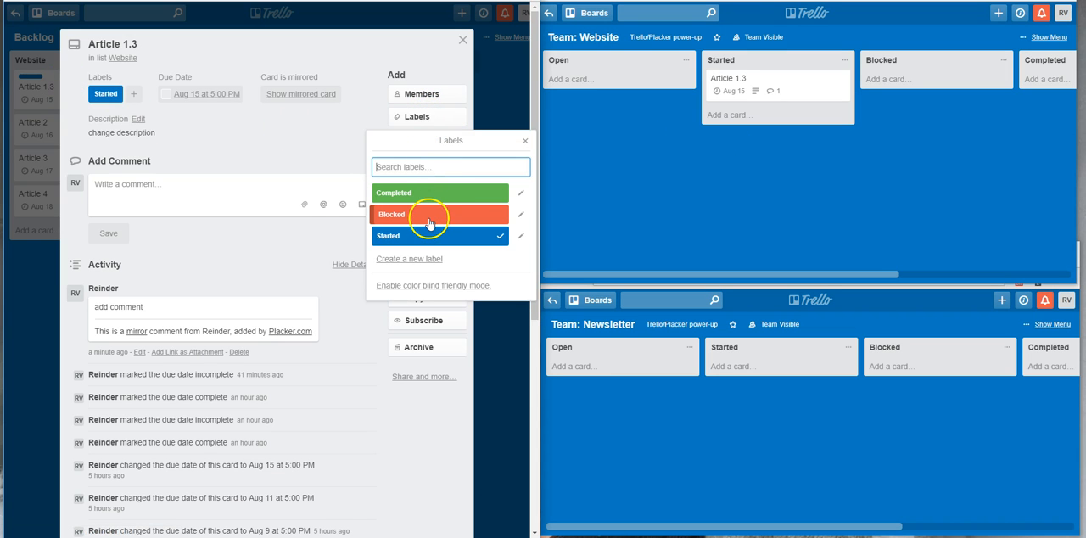
left_click(439, 214)
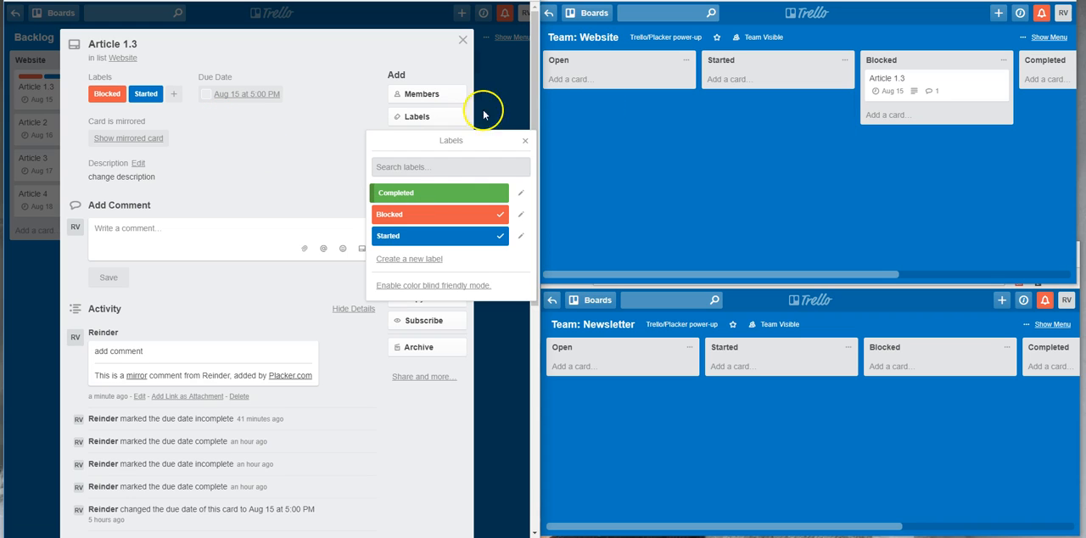
mouse_move(628, 165)
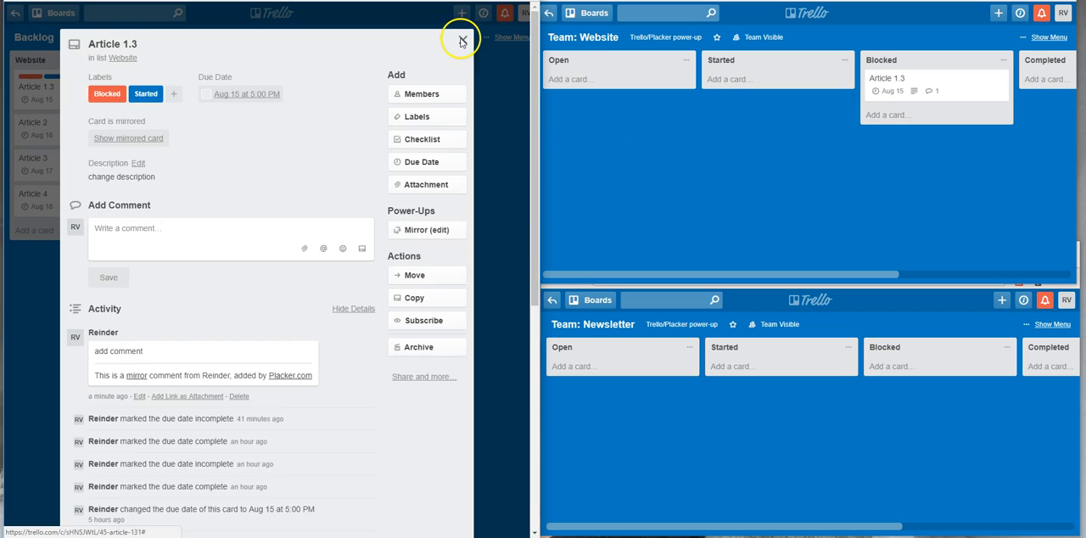
left_click(463, 41)
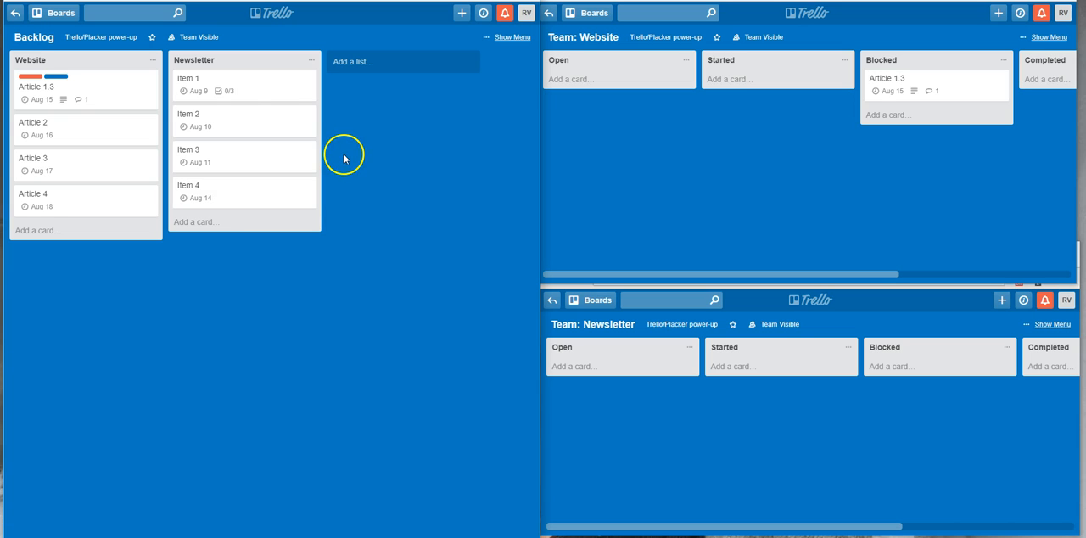
mouse_move(654, 179)
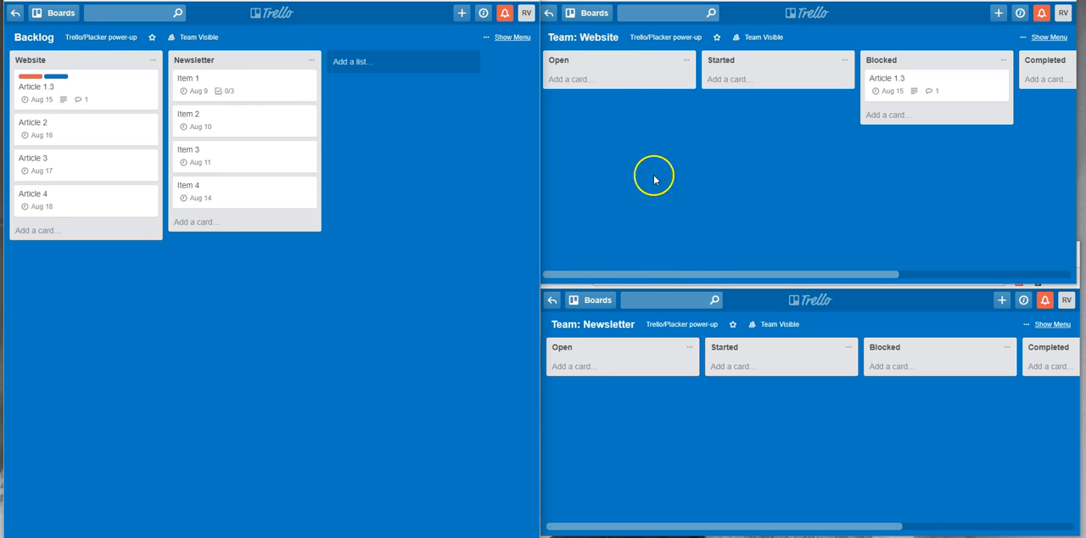
Step: Create 'Card for newsletter' in Team: Website's Open list and open its details
left_click(573, 79)
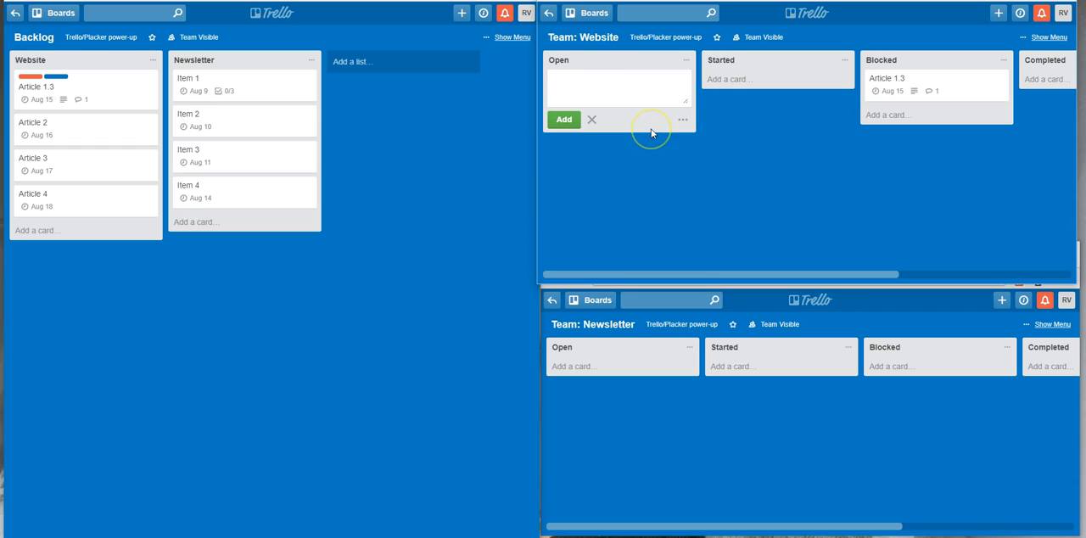
type("Card for")
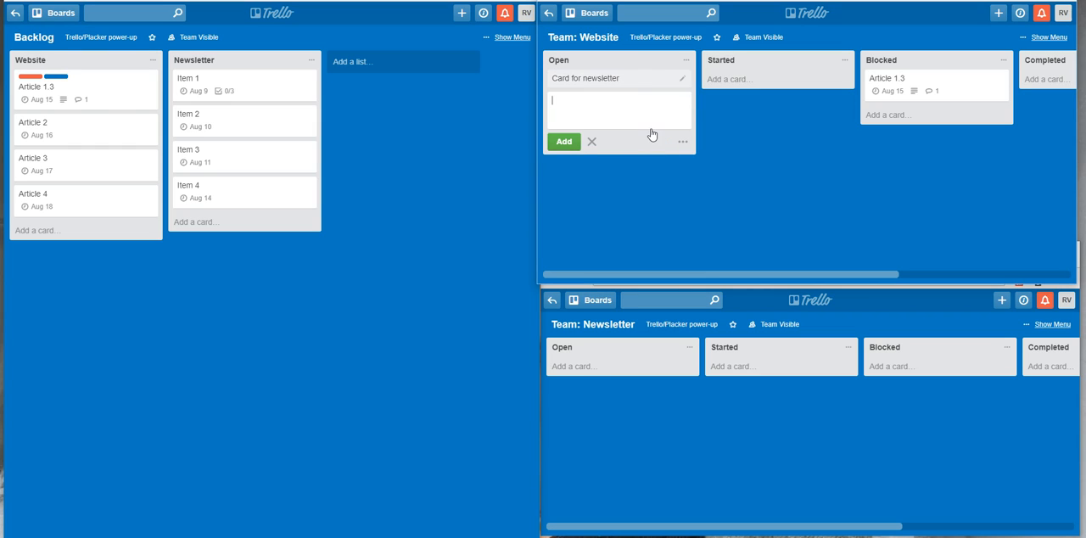
left_click(585, 78)
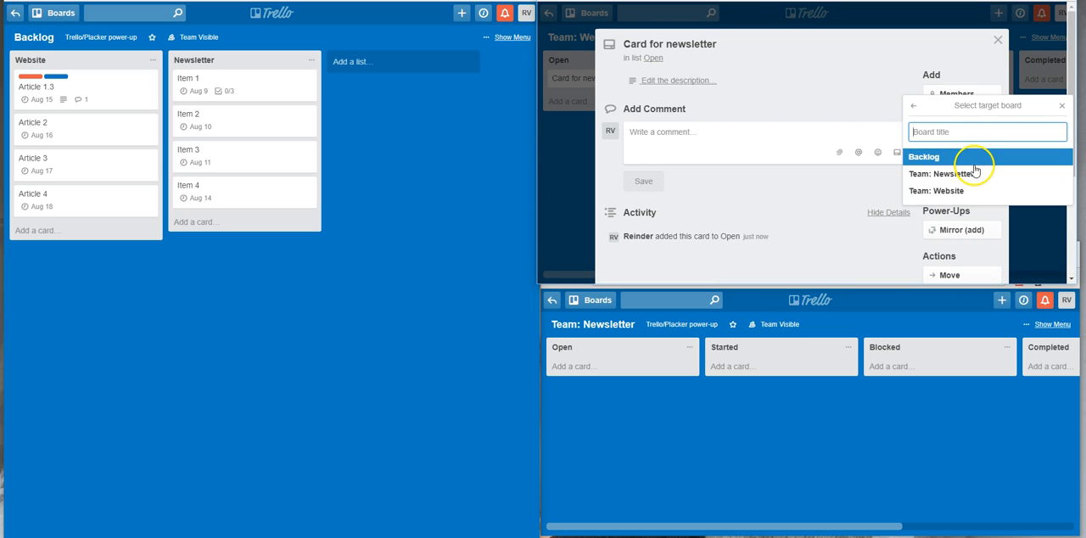
Step: Mirror 'Card for newsletter' to Team: Newsletter, keeping the Open list
left_click(941, 174)
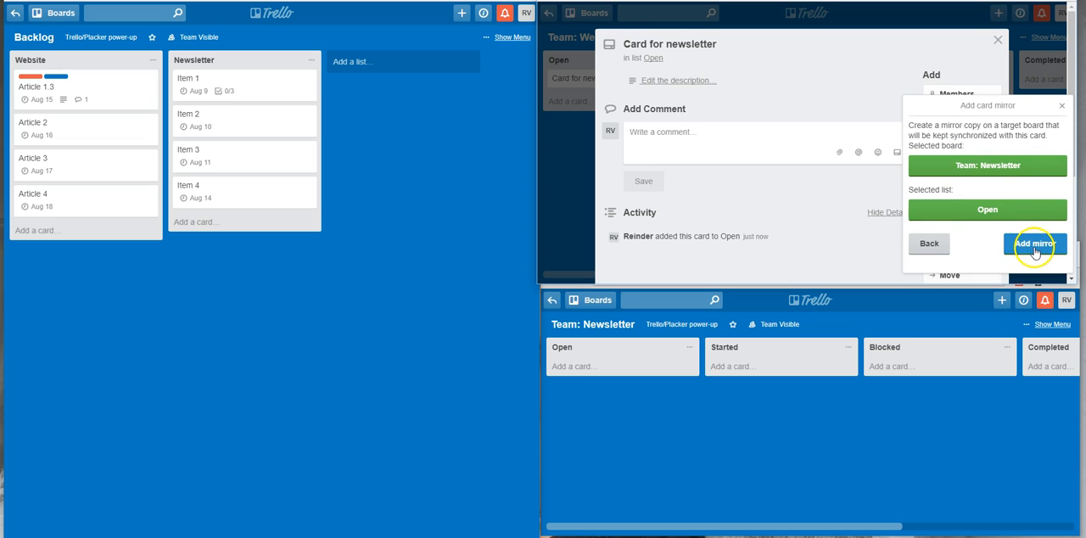
left_click(1035, 245)
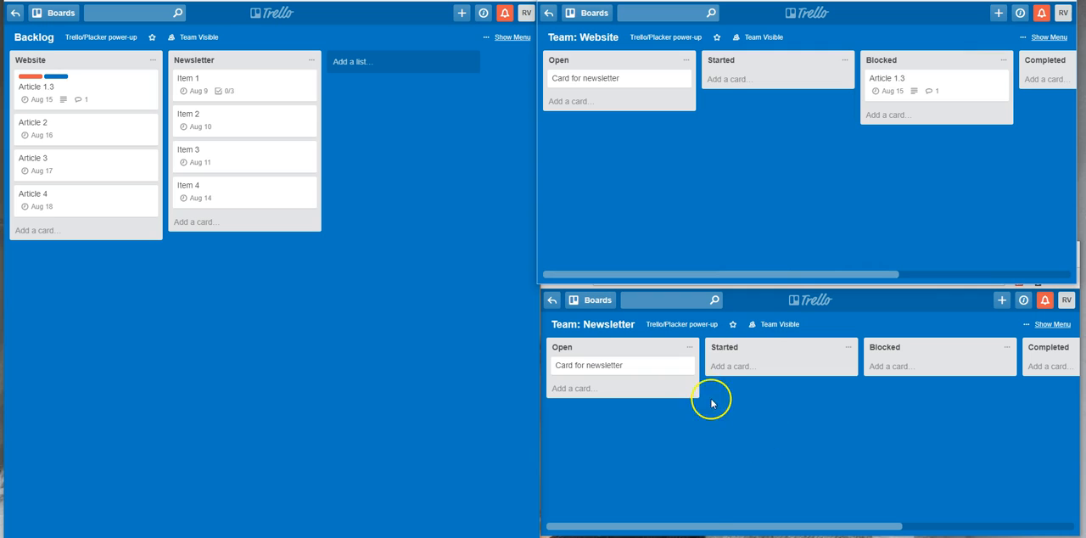
Step: Drag 'Card for newsletter' from Open into Completed on the Team: Website board
left_click_drag(622, 365, 772, 365)
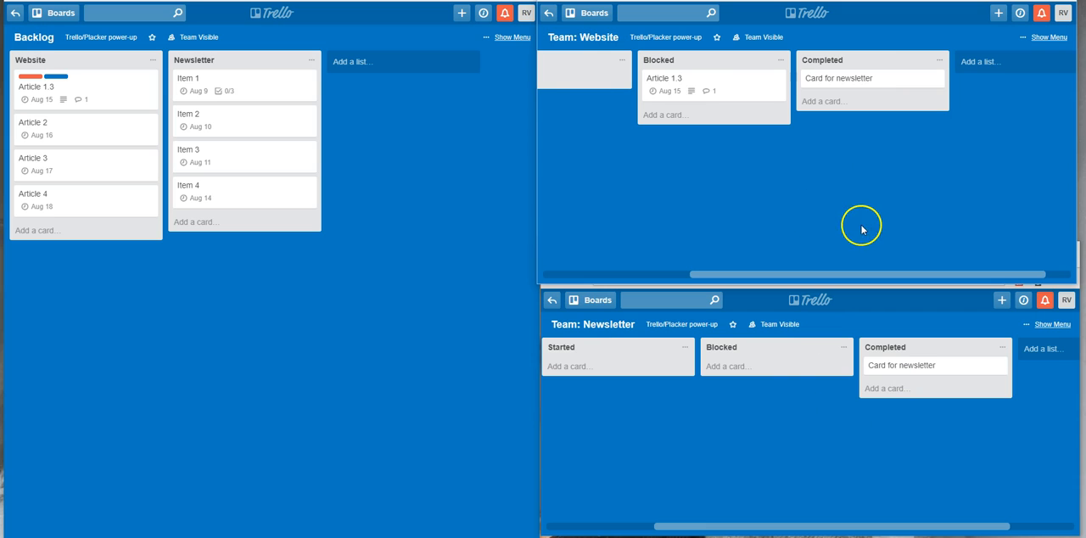
mouse_move(437, 391)
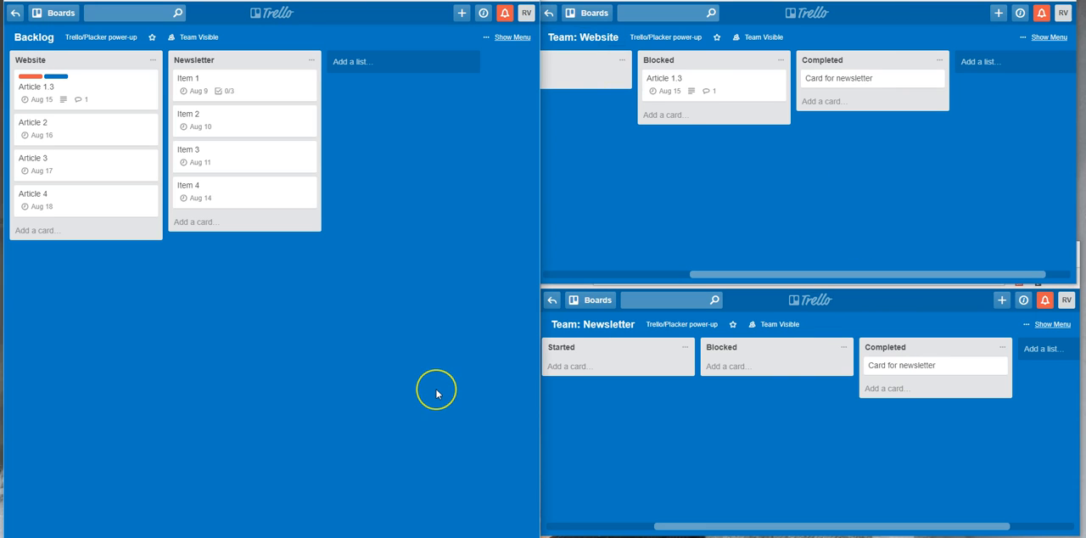
mouse_move(191, 78)
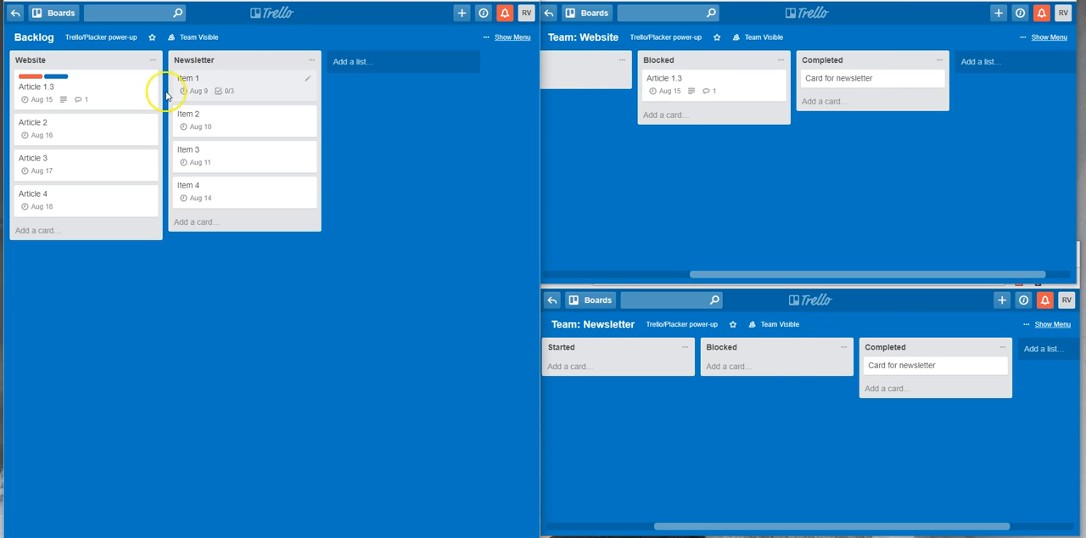
Step: Open Backlog's Article 1.3 and view its Mirror edit settings
left_click(35, 86)
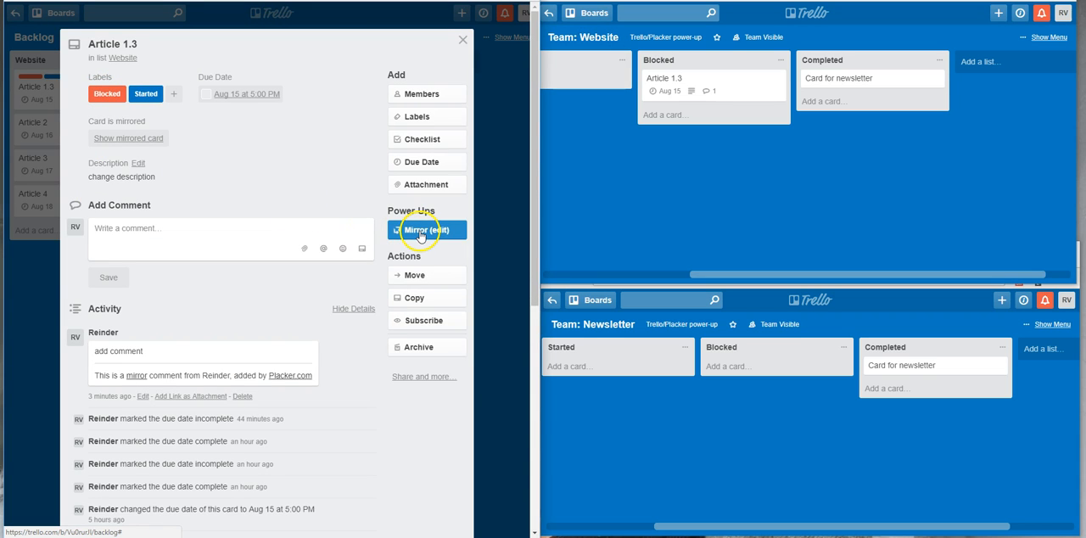
left_click(428, 230)
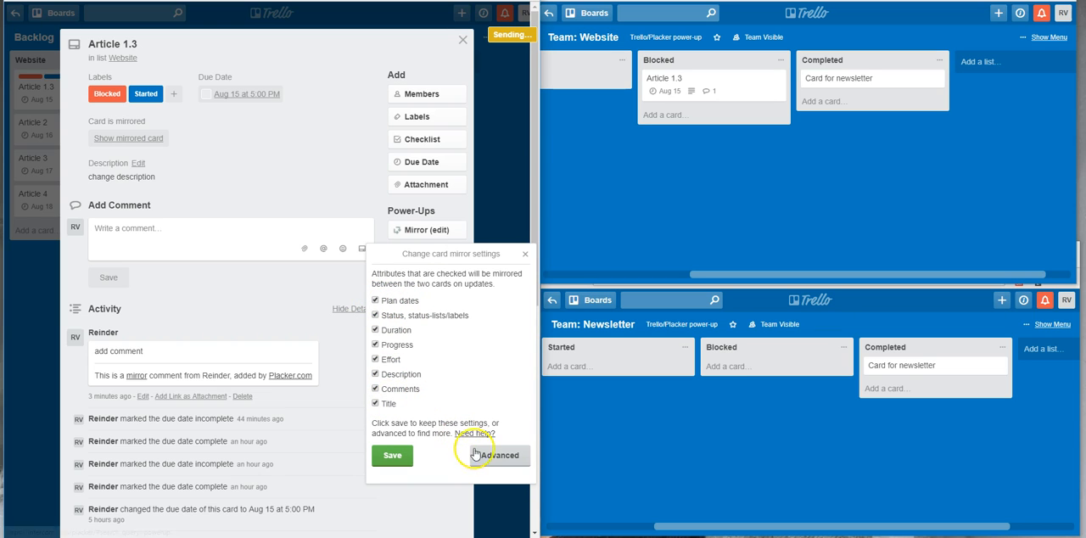
Step: Enable 'Create comments on updates' in Article 1.3's advanced mirror settings, save, and close the card
left_click(498, 455)
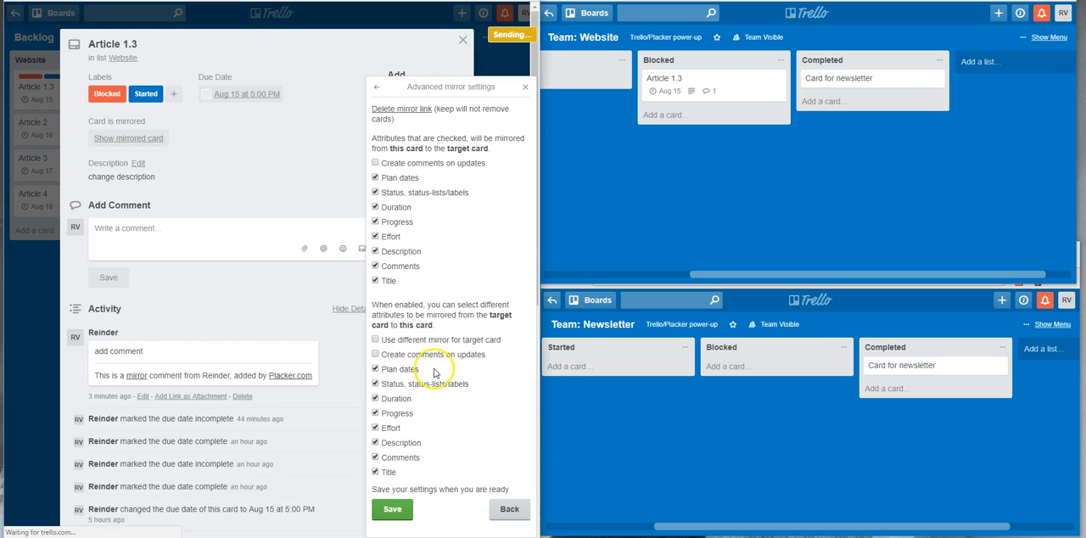
mouse_move(434, 219)
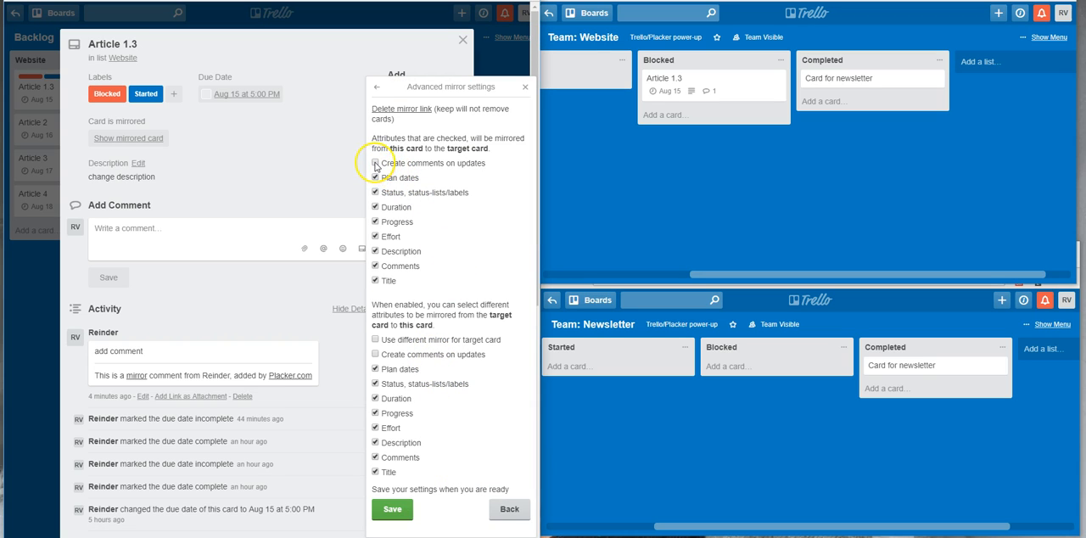
left_click(375, 163)
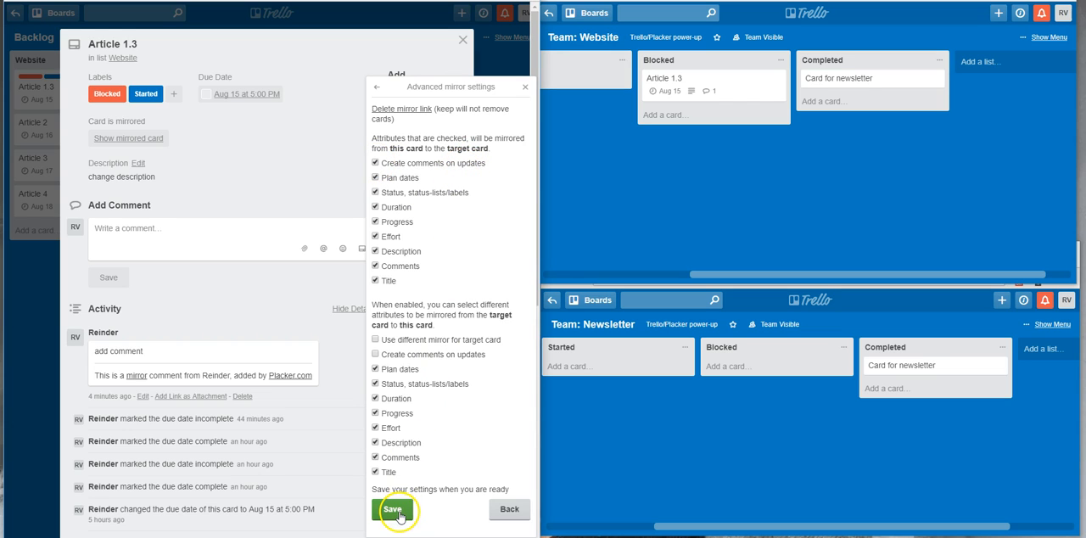
left_click(393, 510)
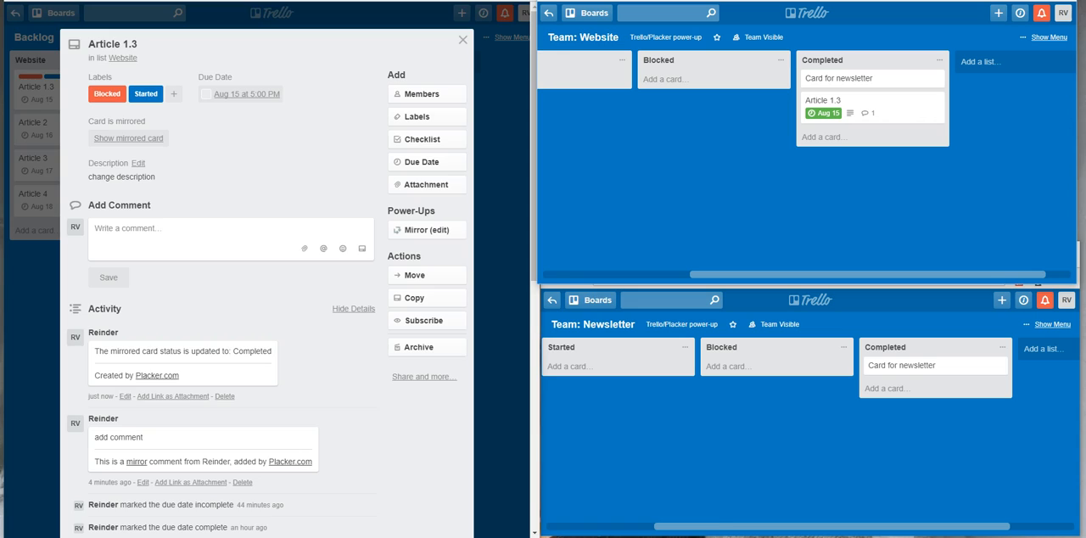
left_click(462, 40)
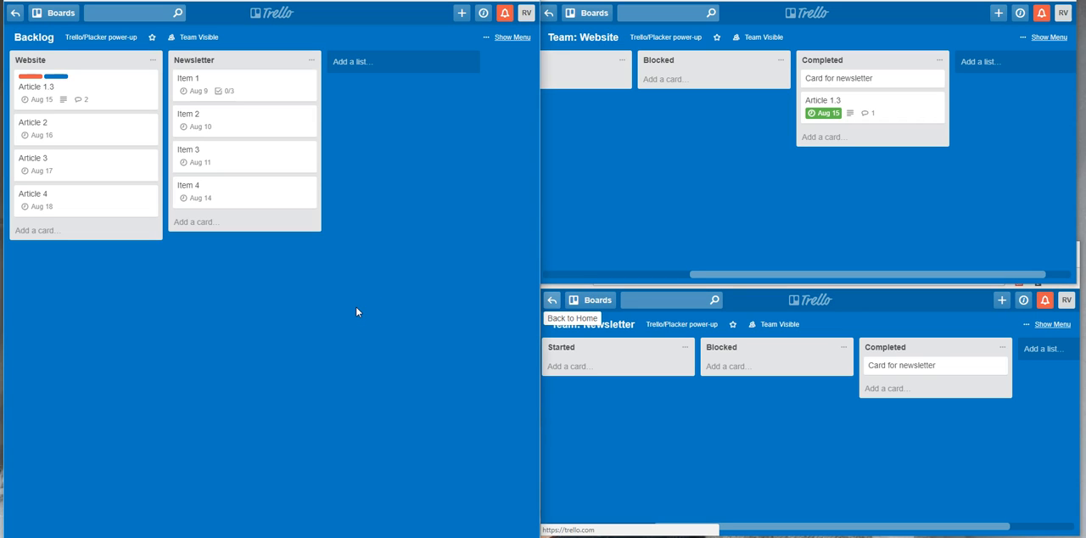
mouse_move(170, 130)
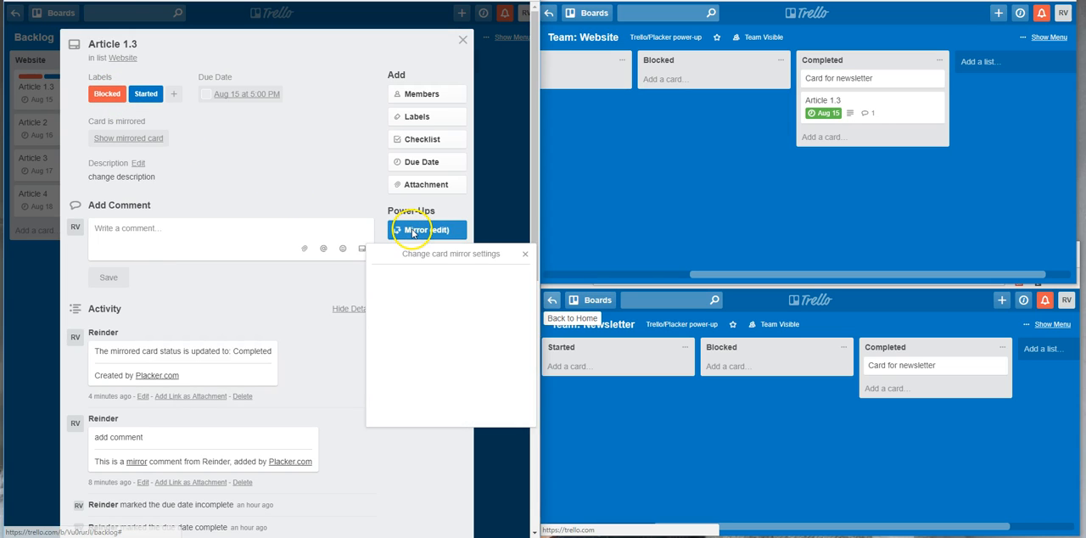
Step: Reopen Article 1.3's advanced mirror settings to confirm comments on updates are enabled
left_click(427, 229)
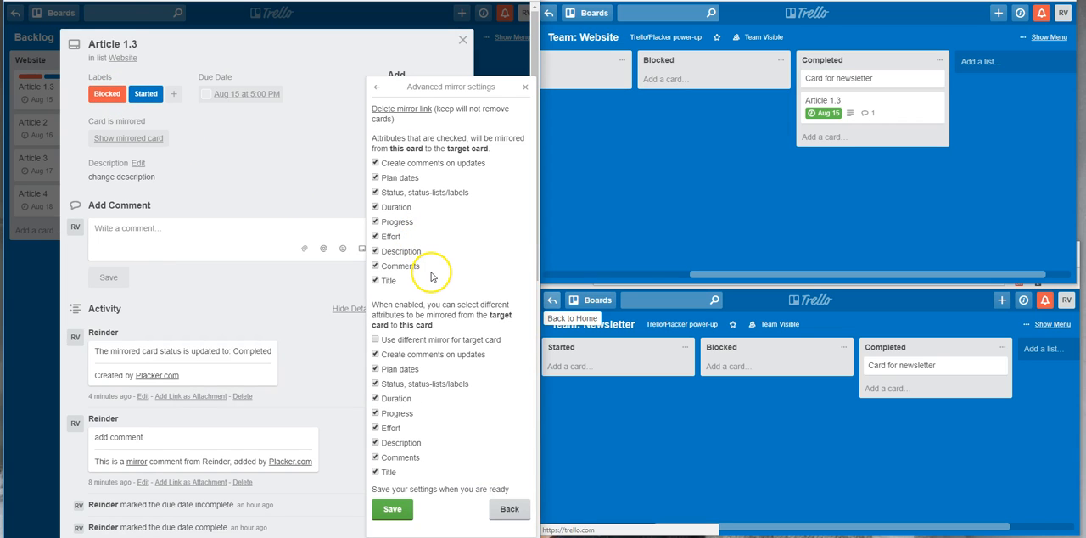
mouse_move(427, 280)
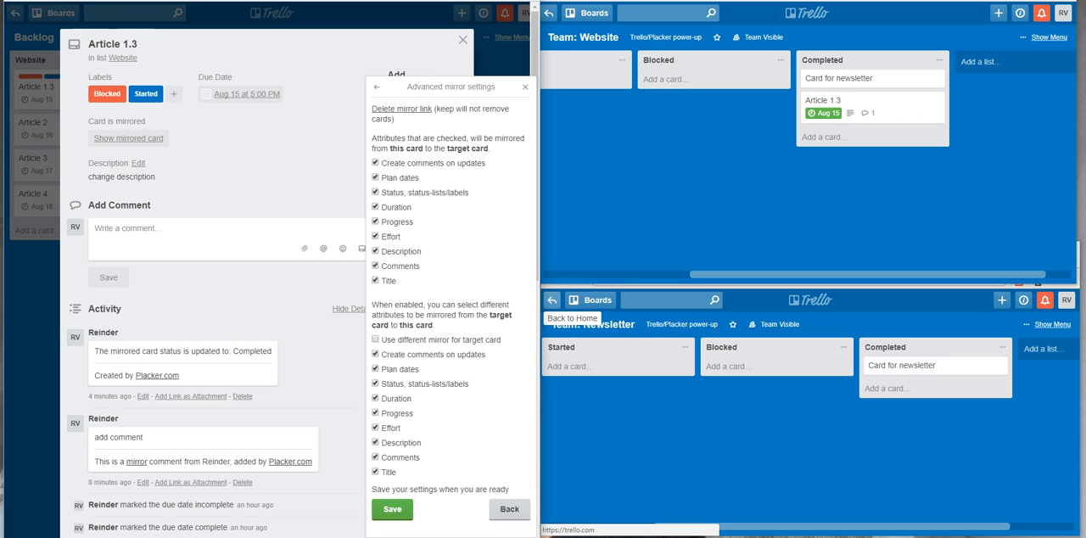
mouse_move(186, 180)
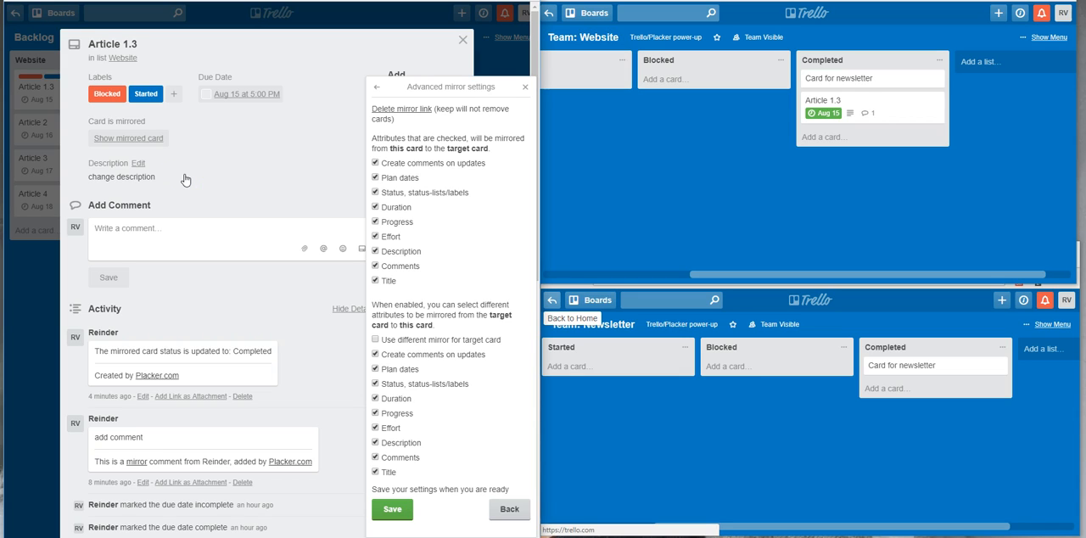